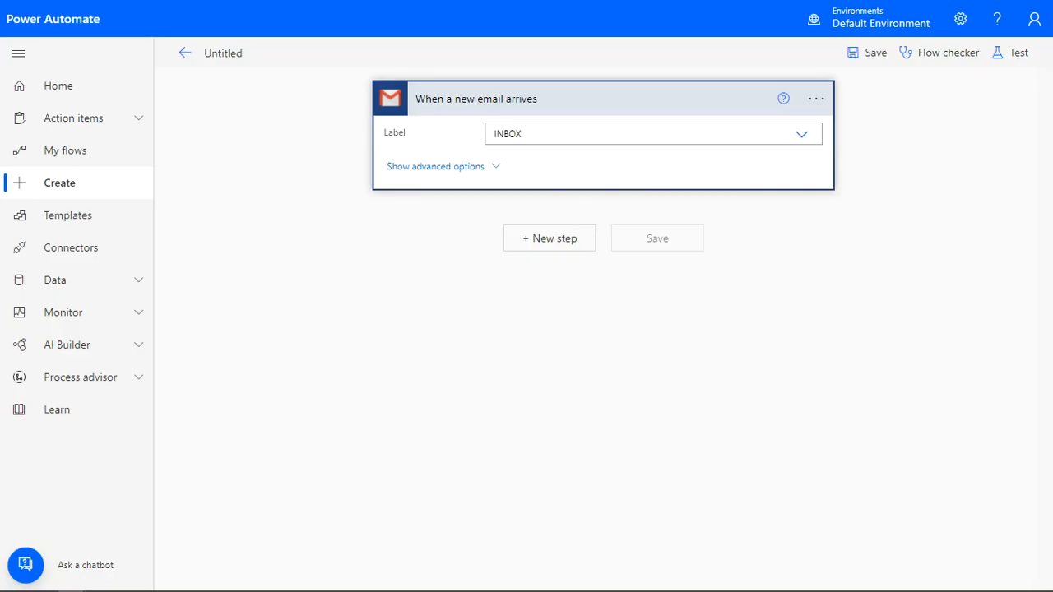
Step: Name the flow 'Task from my manager' in the title field
left_click(222, 53)
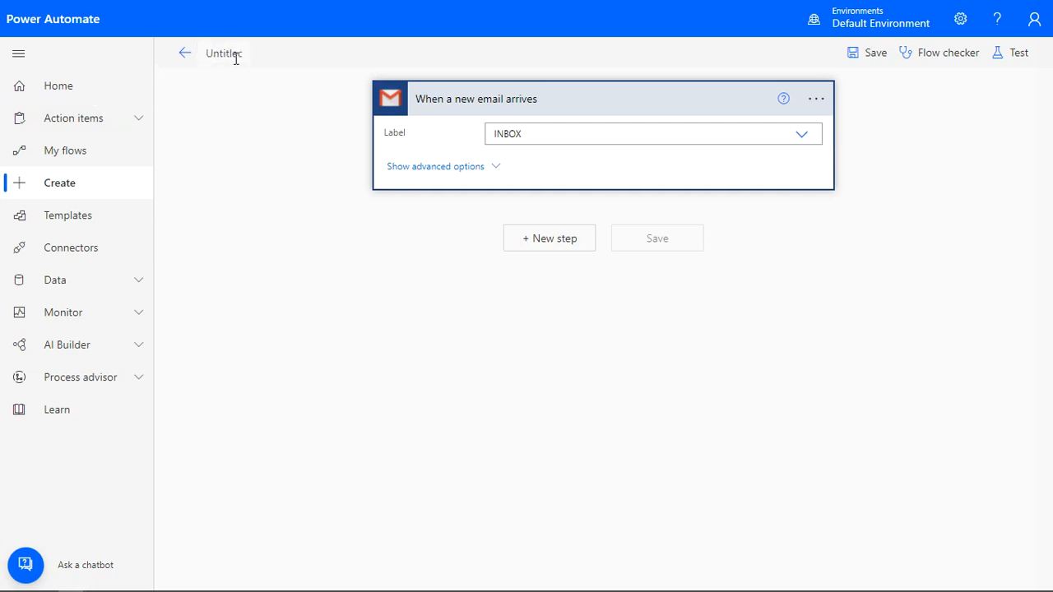
type("Task from my manager")
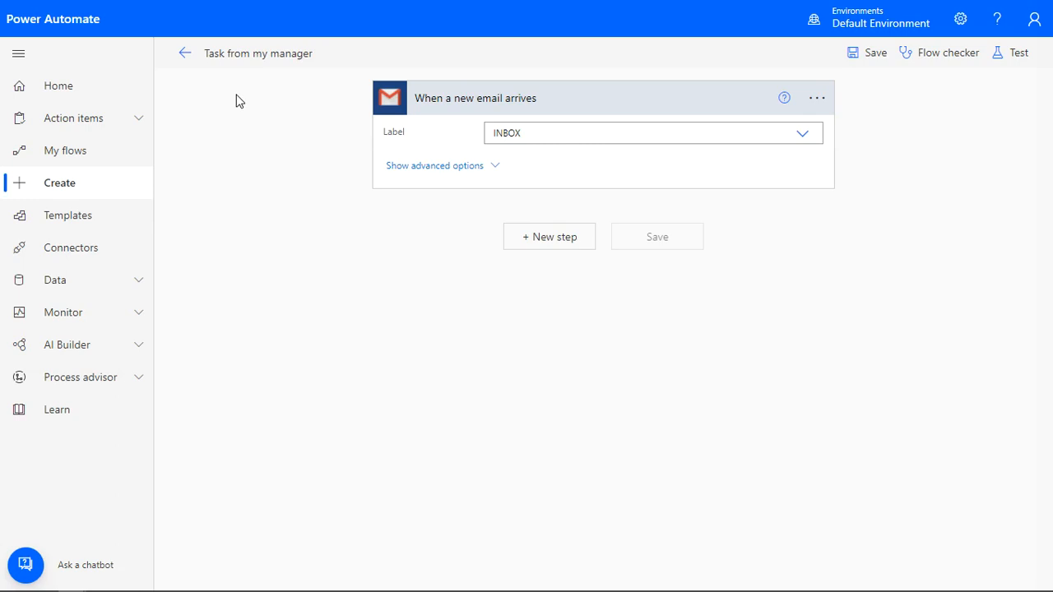
mouse_move(240, 107)
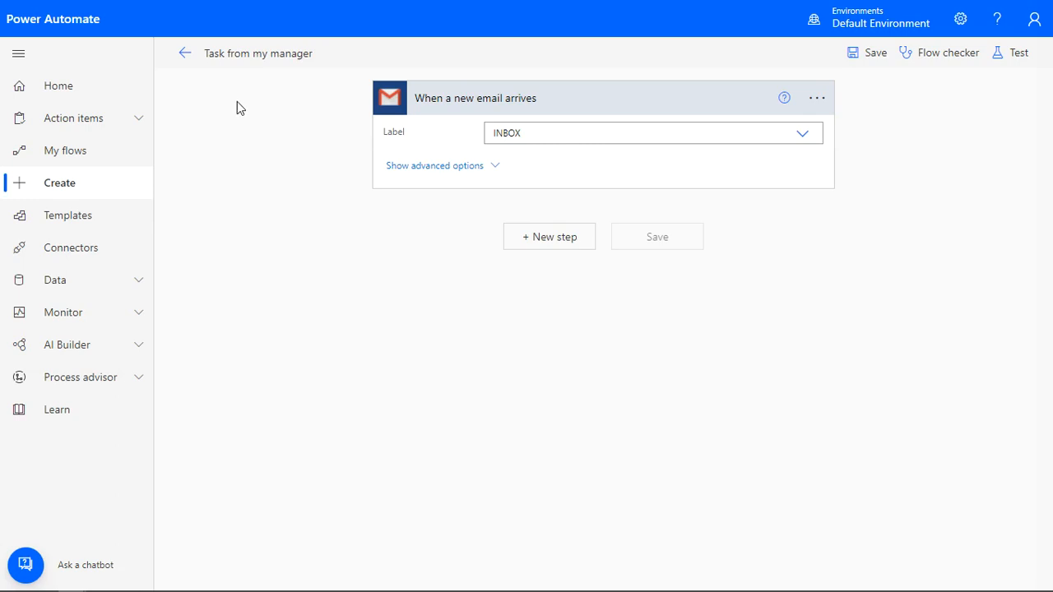
mouse_move(515, 197)
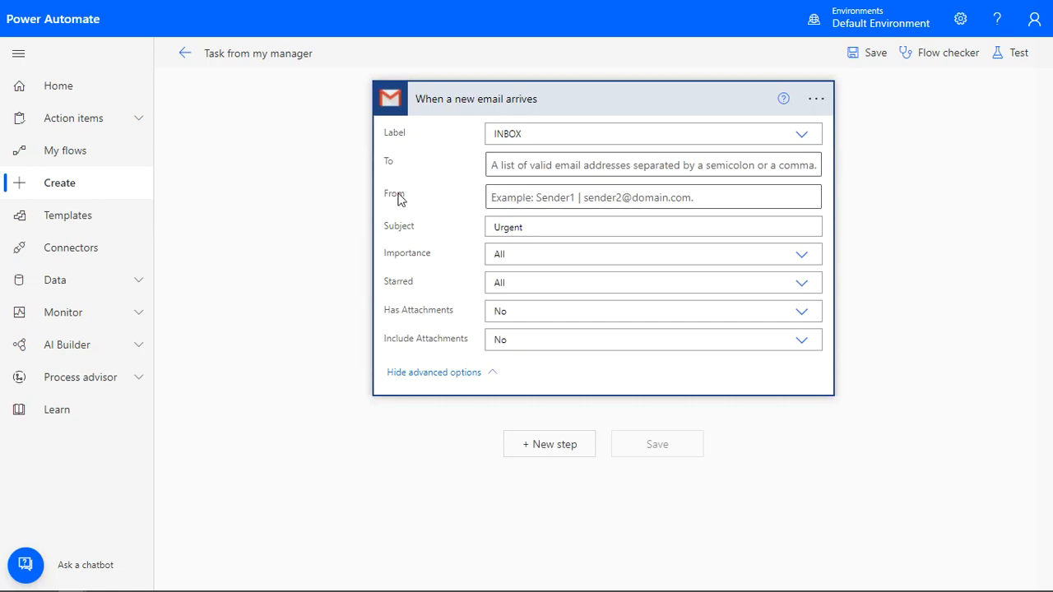
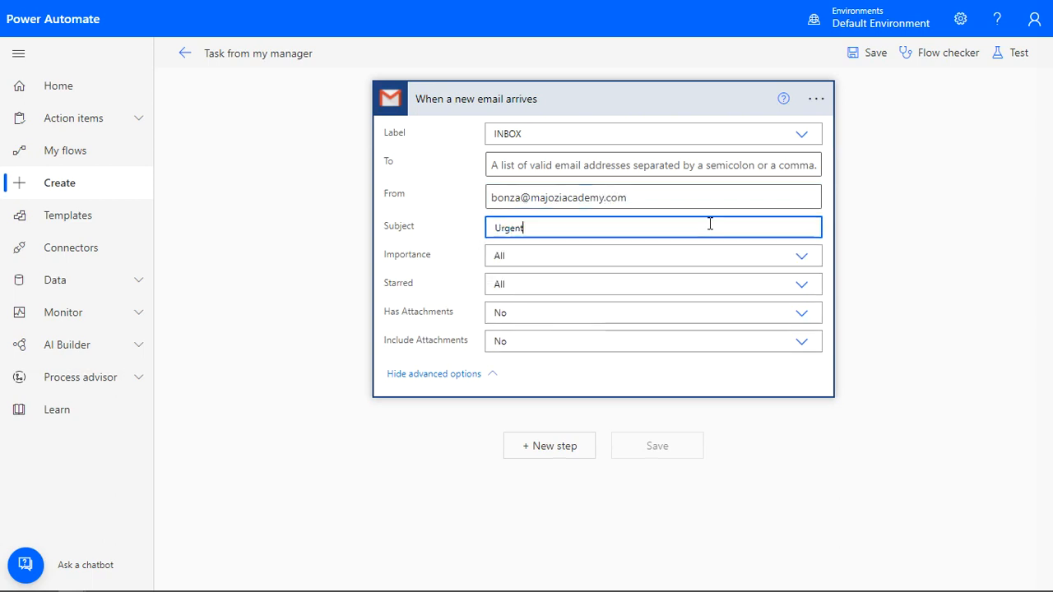
Step: Set the Subject filter to 'Urgent' and collapse the advanced options
double_click(507, 227)
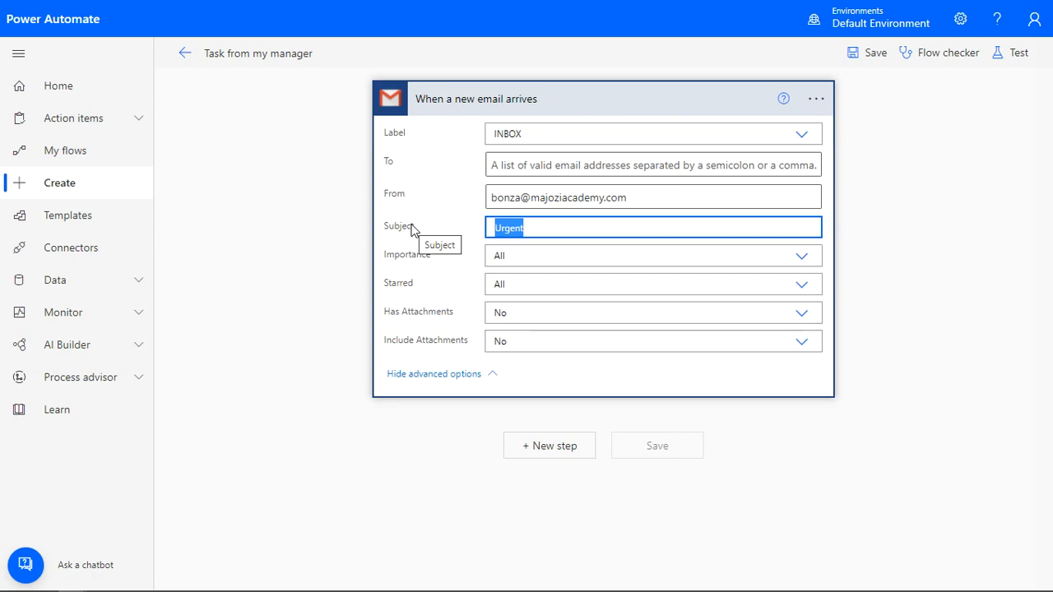
left_click(652, 198)
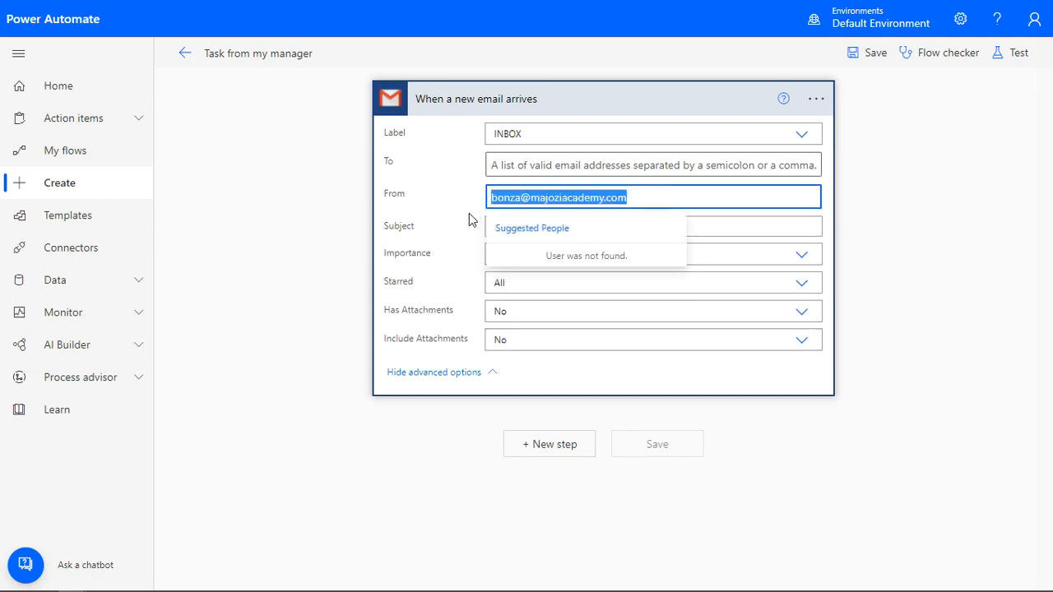
type("Urgent")
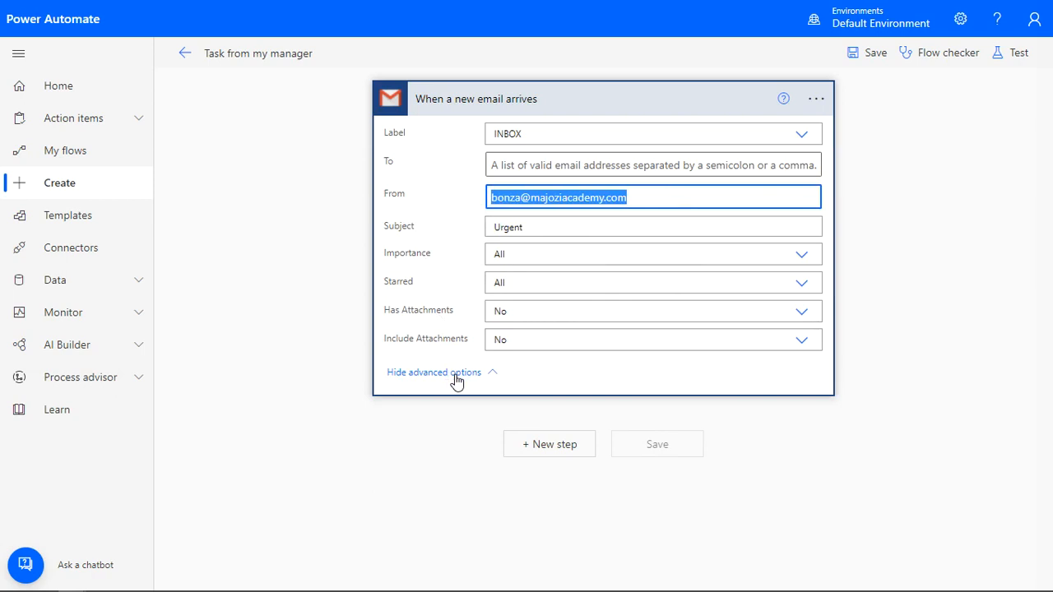
left_click(434, 372)
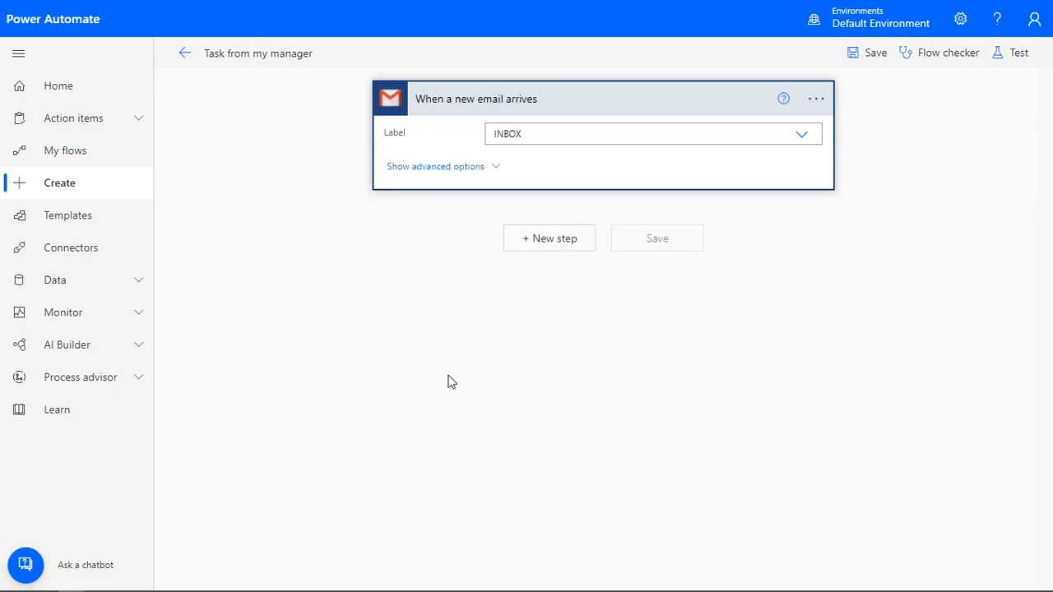
mouse_move(333, 339)
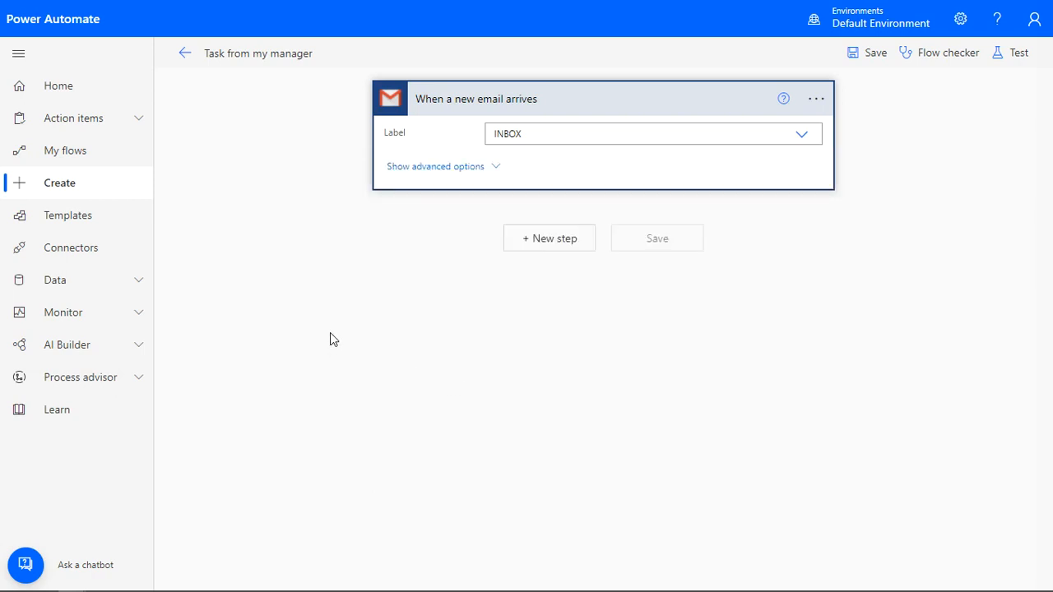
mouse_move(391, 246)
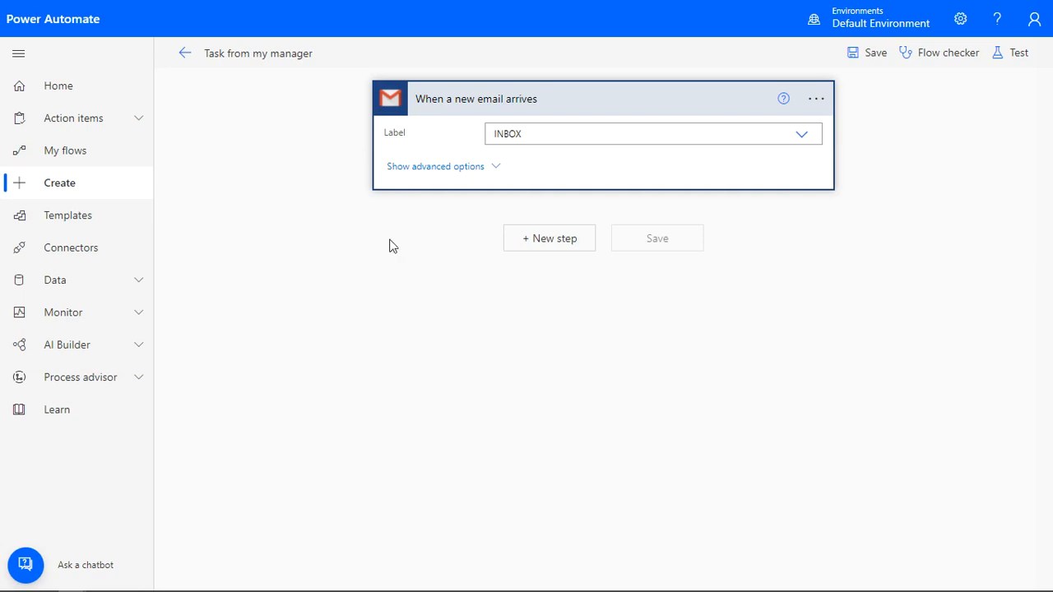
mouse_move(434, 174)
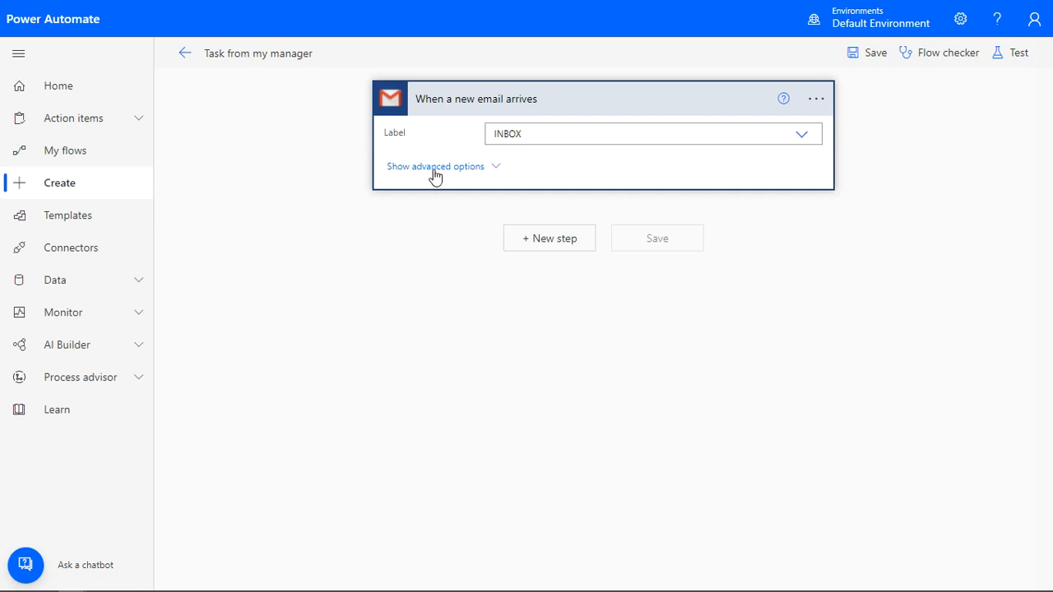
mouse_move(402, 217)
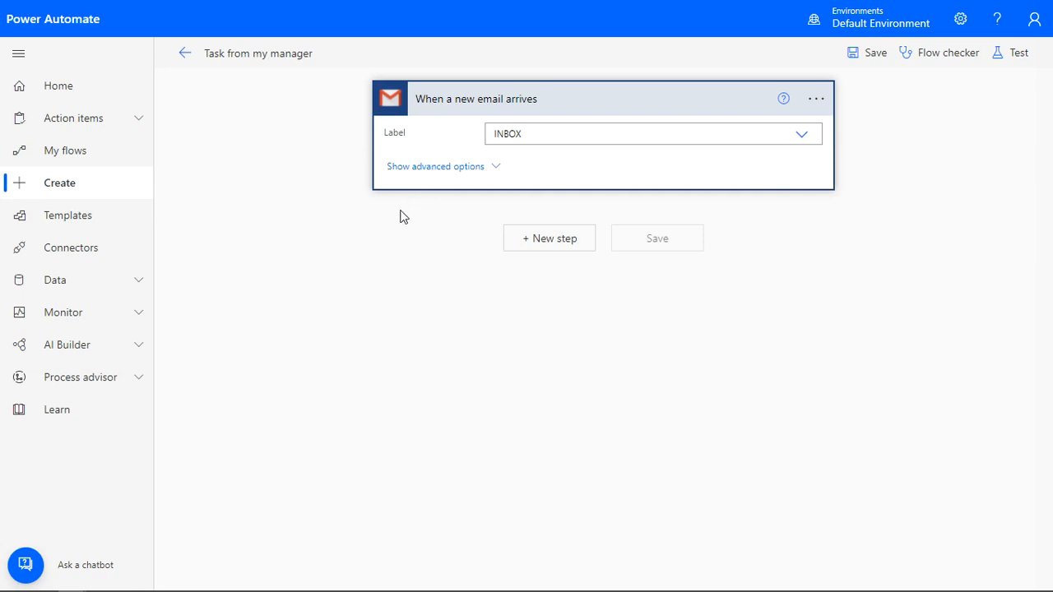
mouse_move(311, 214)
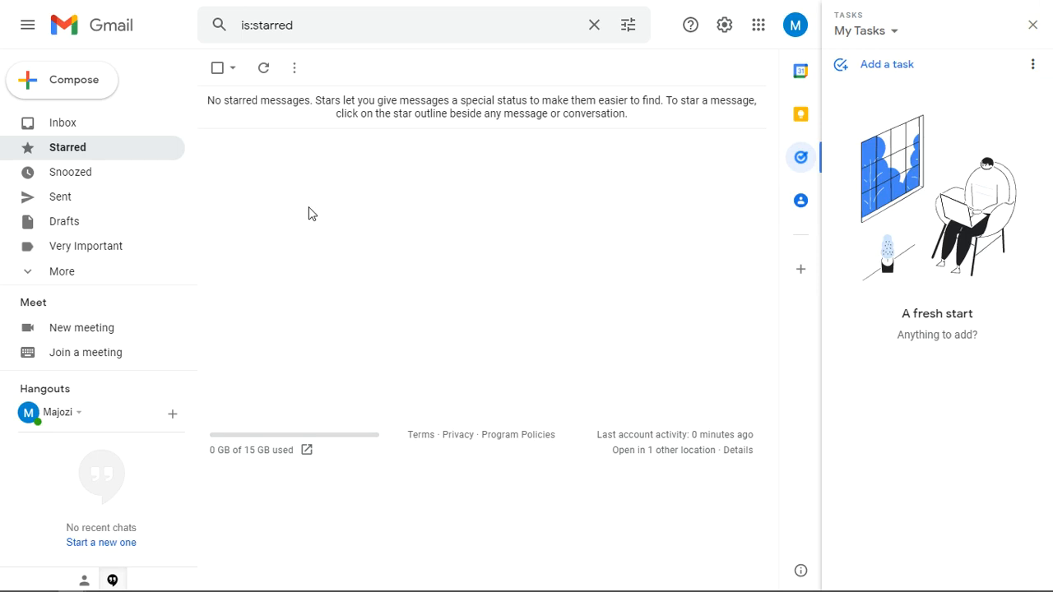
mouse_move(799, 201)
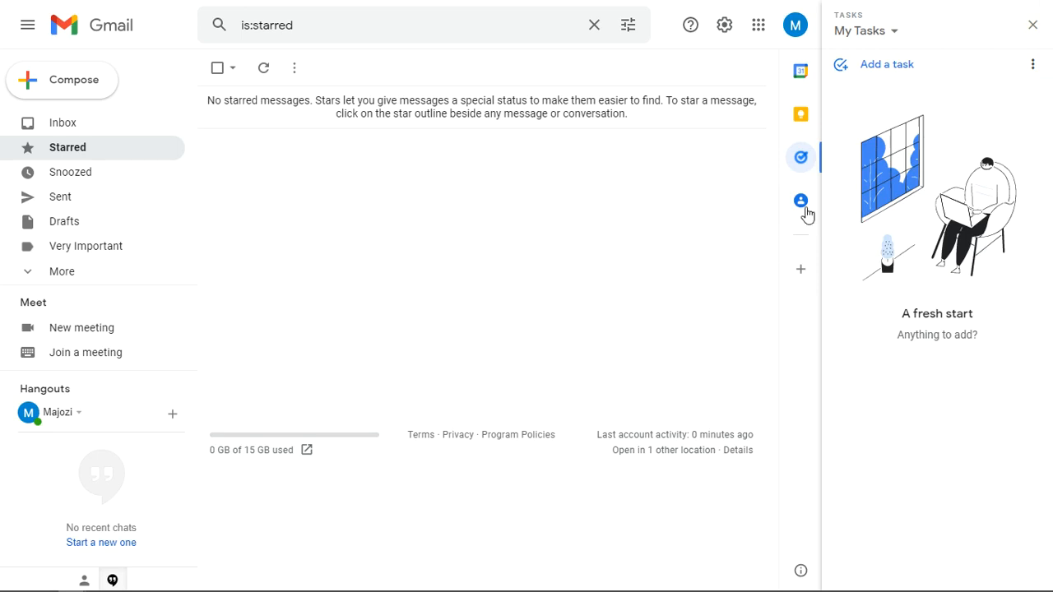
mouse_move(799, 158)
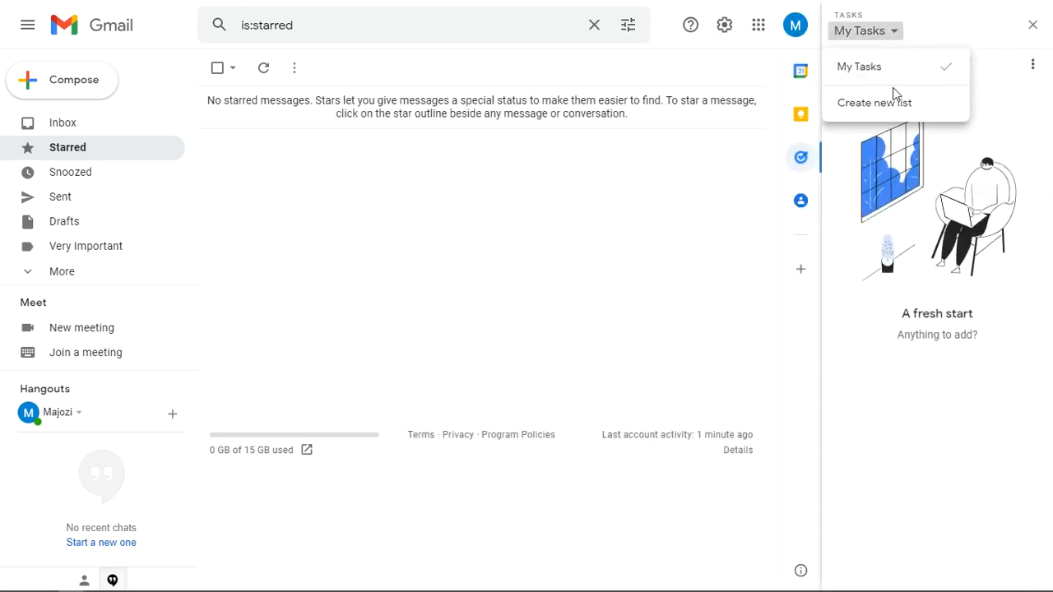
Step: Begin creating a new task list from the My Tasks dropdown in Gmail's Tasks panel
left_click(872, 102)
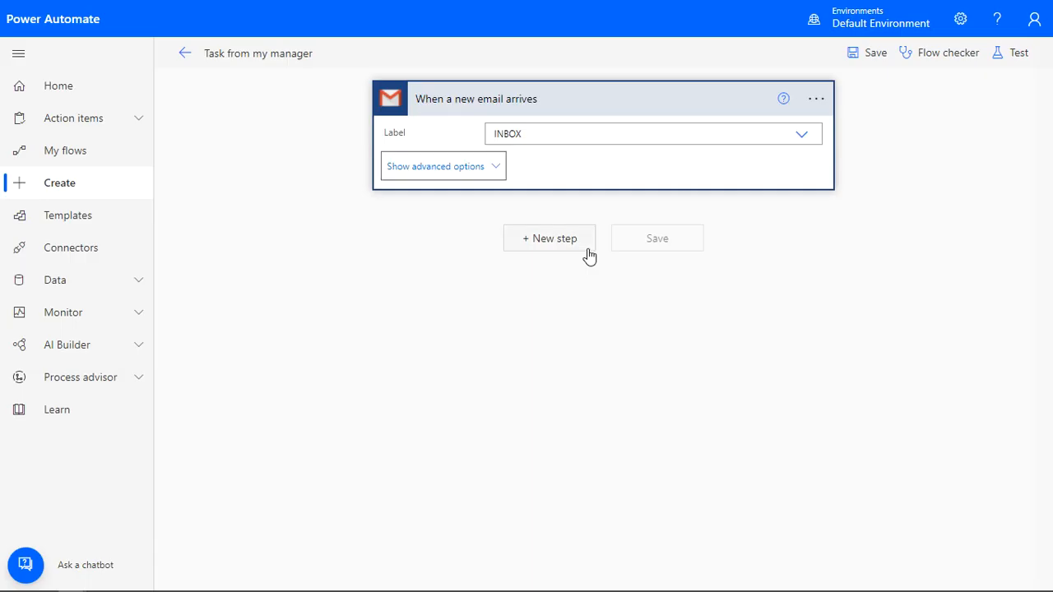
mouse_move(570, 283)
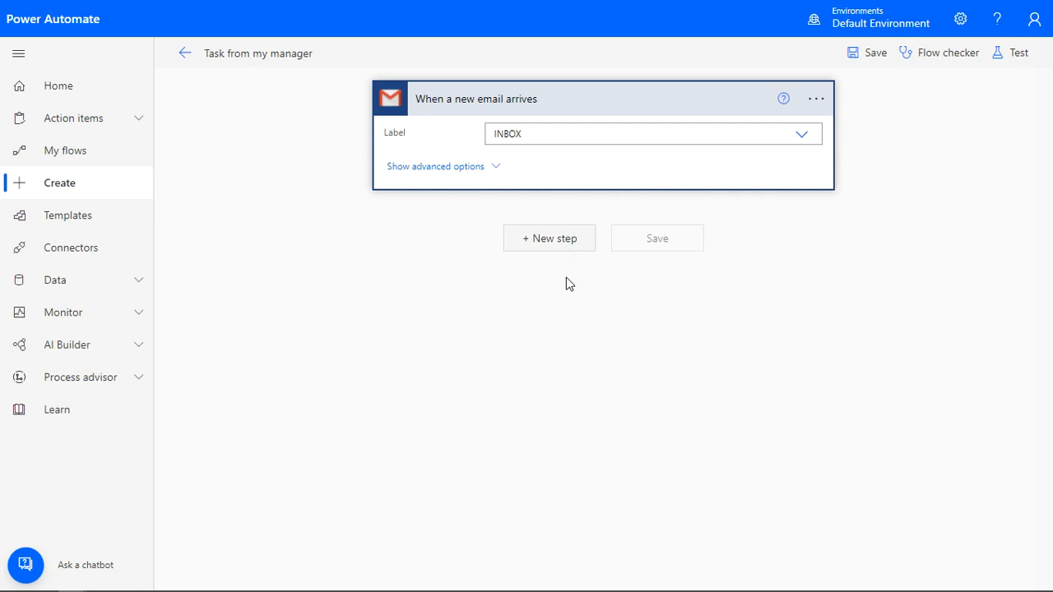
Step: Add a Google Tasks 'Create a task in a task list' action targeting the 'Task from my manager' list
left_click(550, 237)
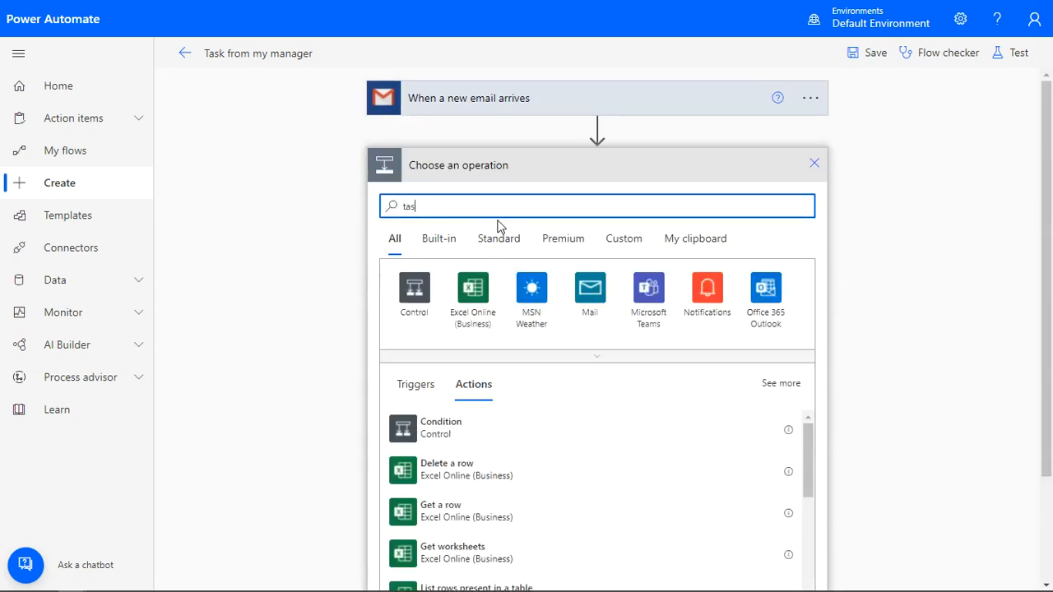
left_click(472, 288)
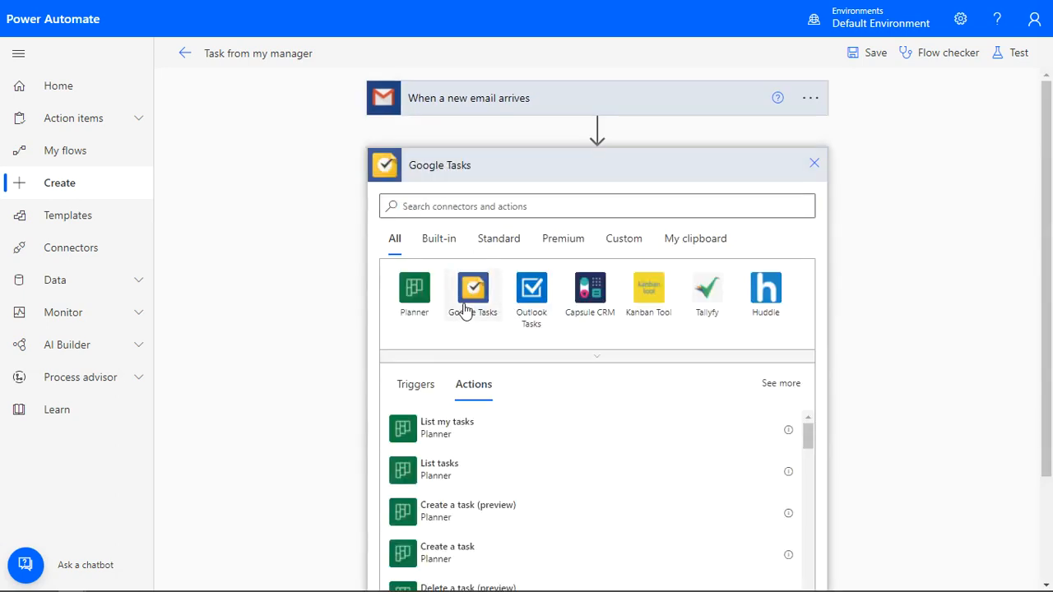
left_click(474, 293)
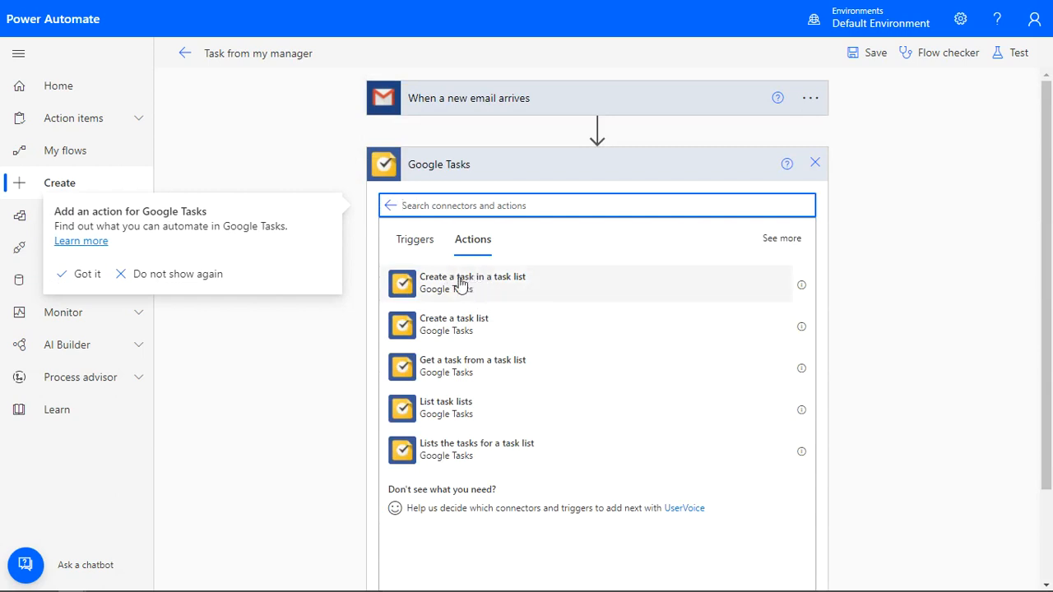
left_click(472, 283)
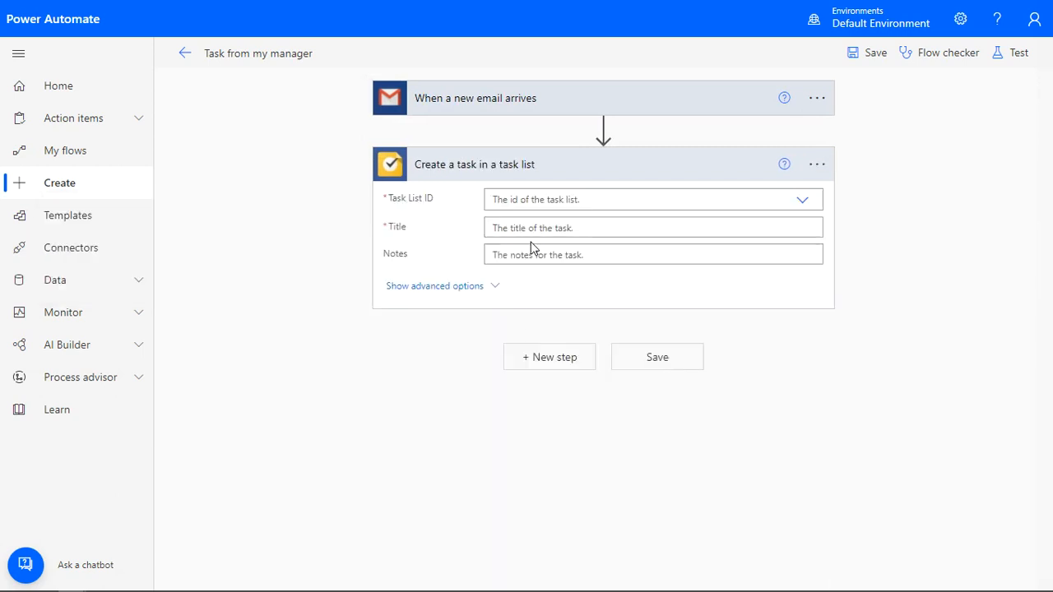
left_click(652, 199)
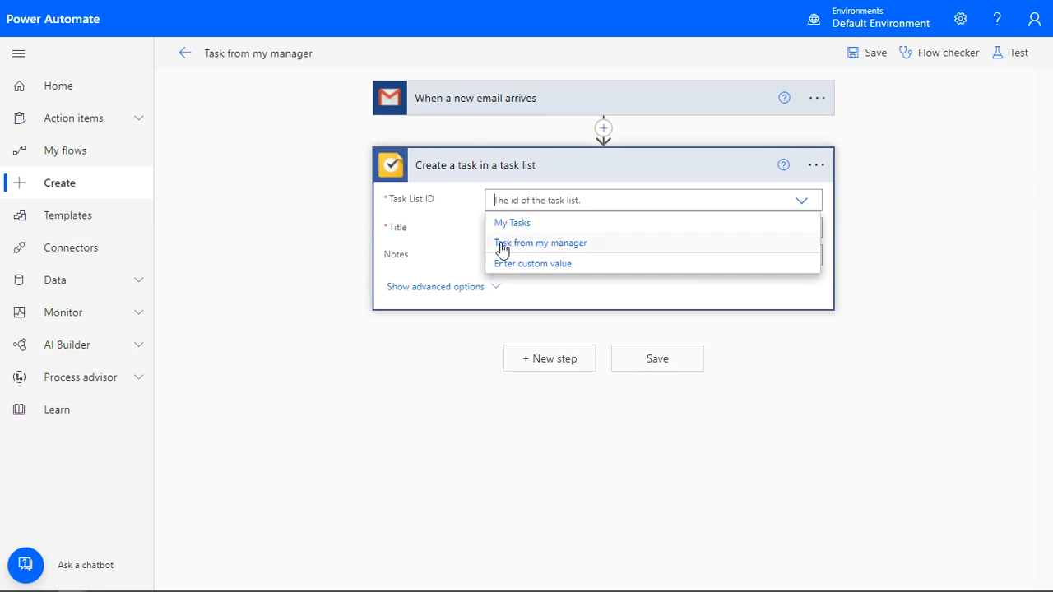
mouse_move(536, 247)
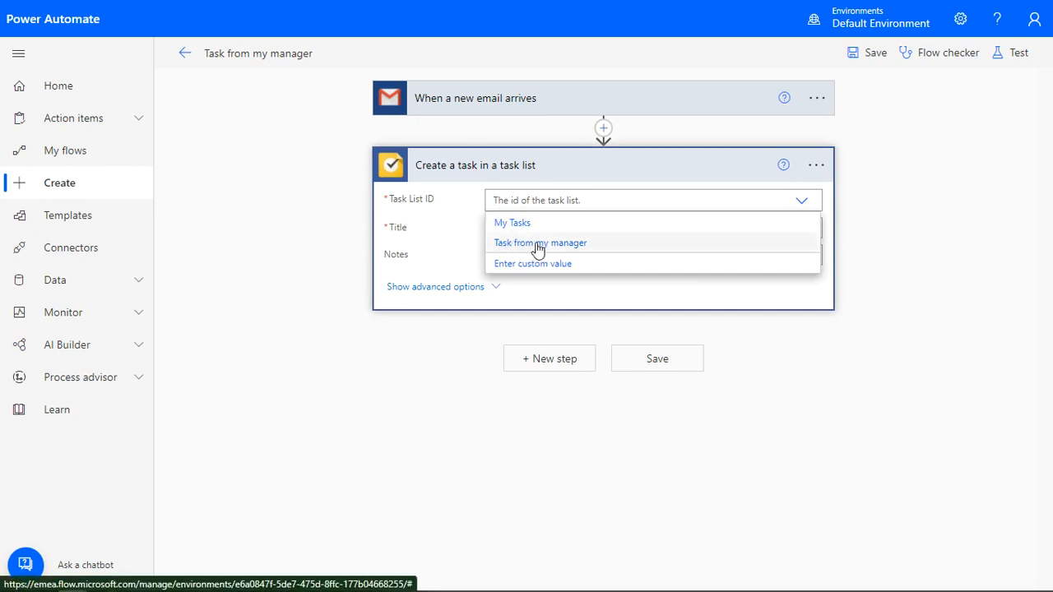
left_click(540, 242)
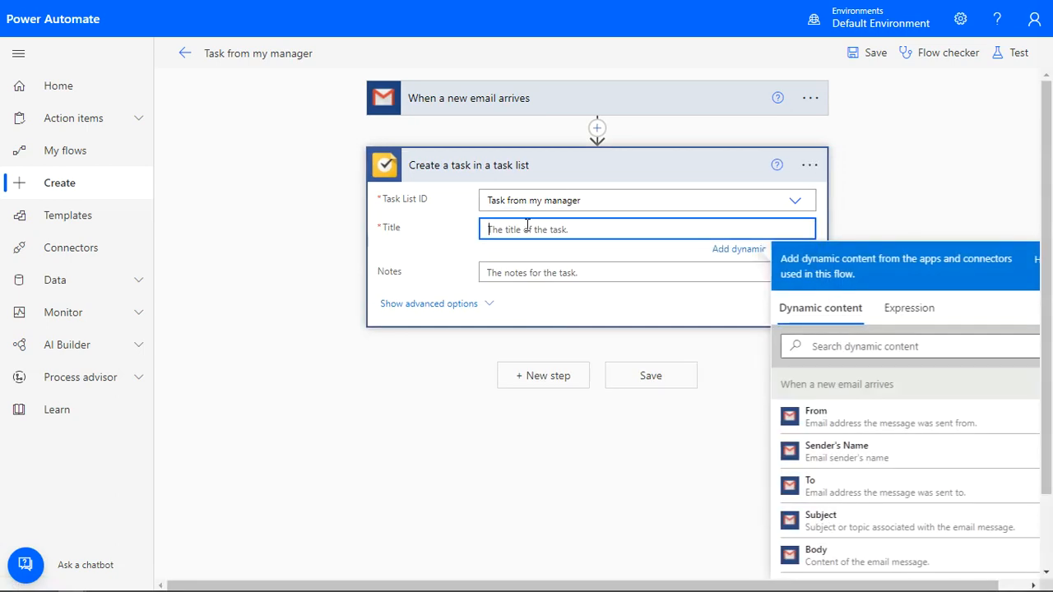
Step: Use the email Subject as the task title and Body as the notes, then save the flow
left_click(905, 346)
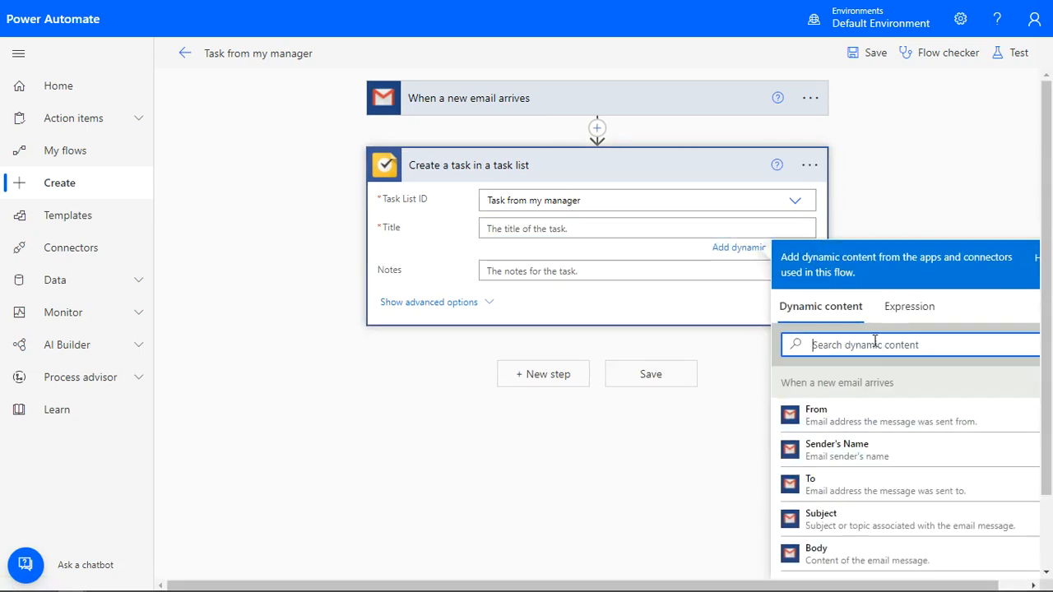
type("sub")
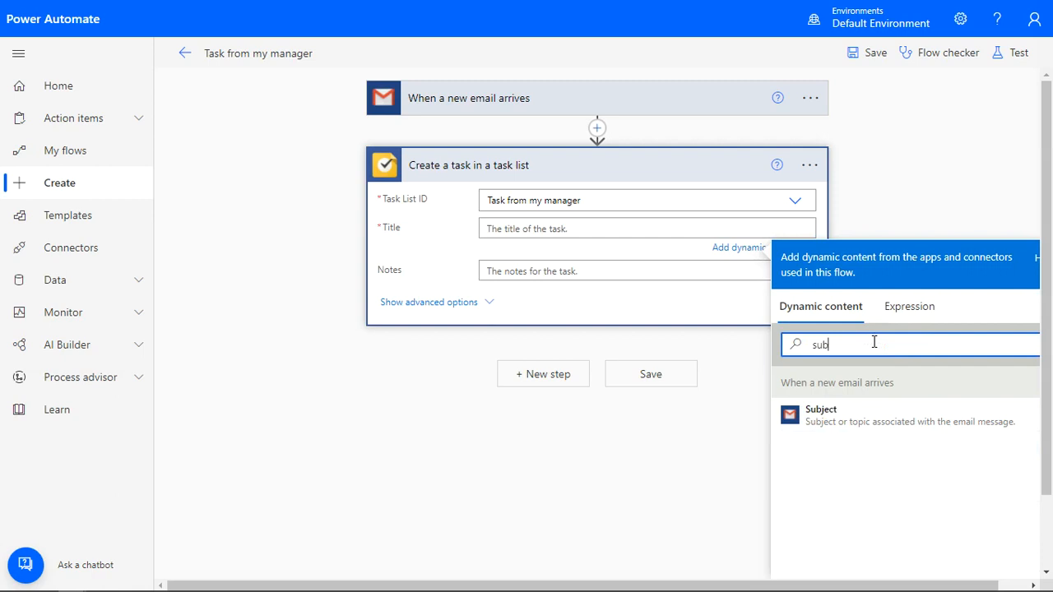
left_click(821, 414)
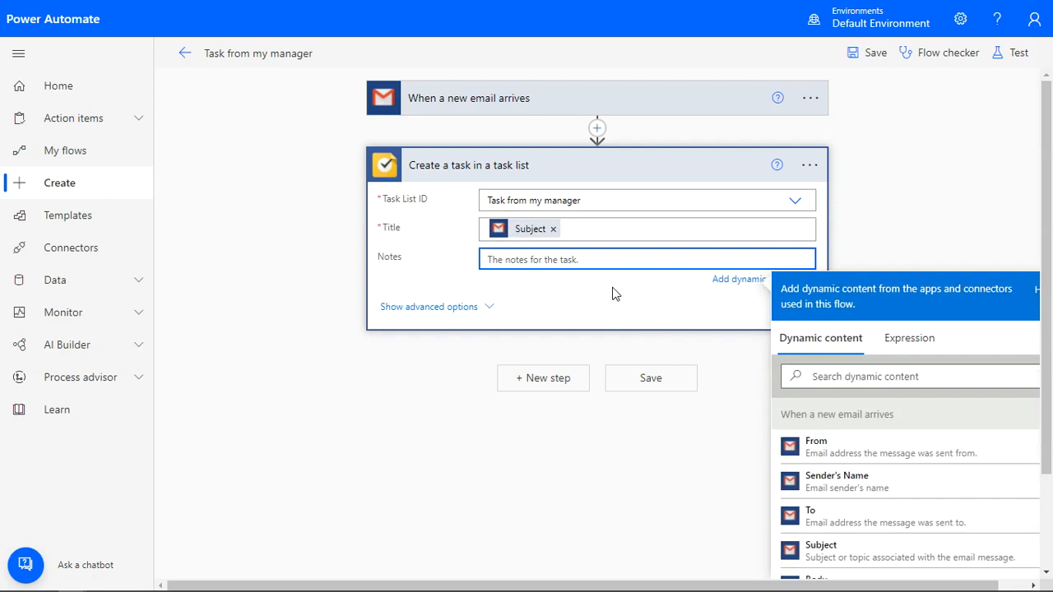
type("bo")
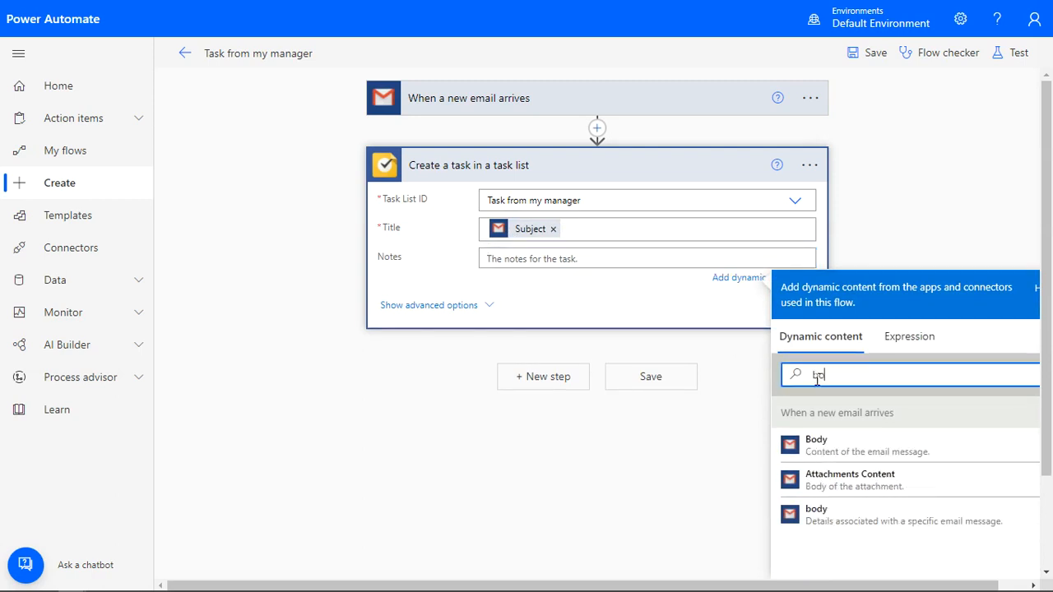
left_click(816, 446)
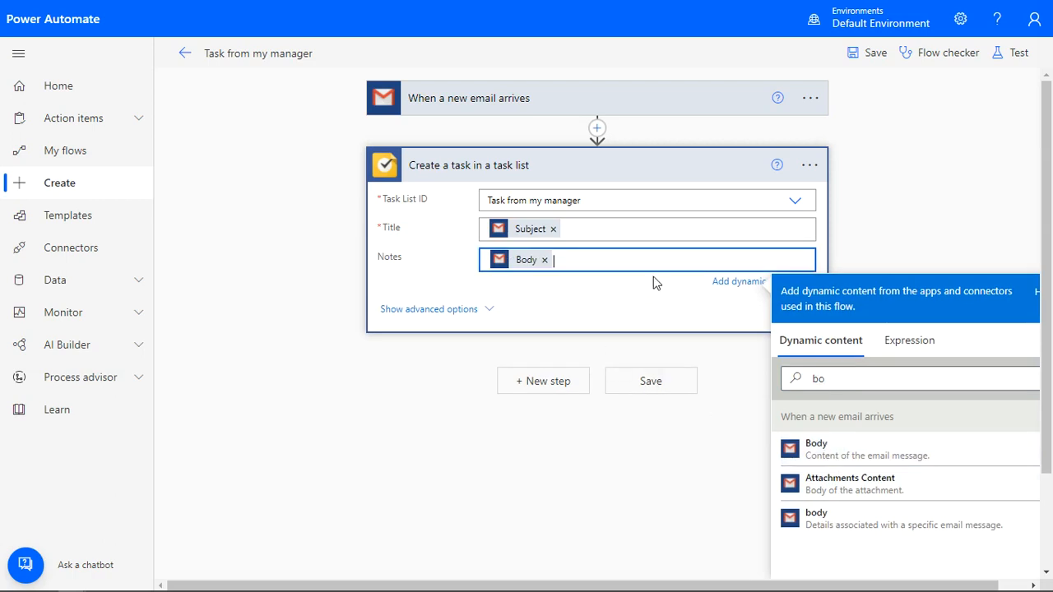
mouse_move(873, 52)
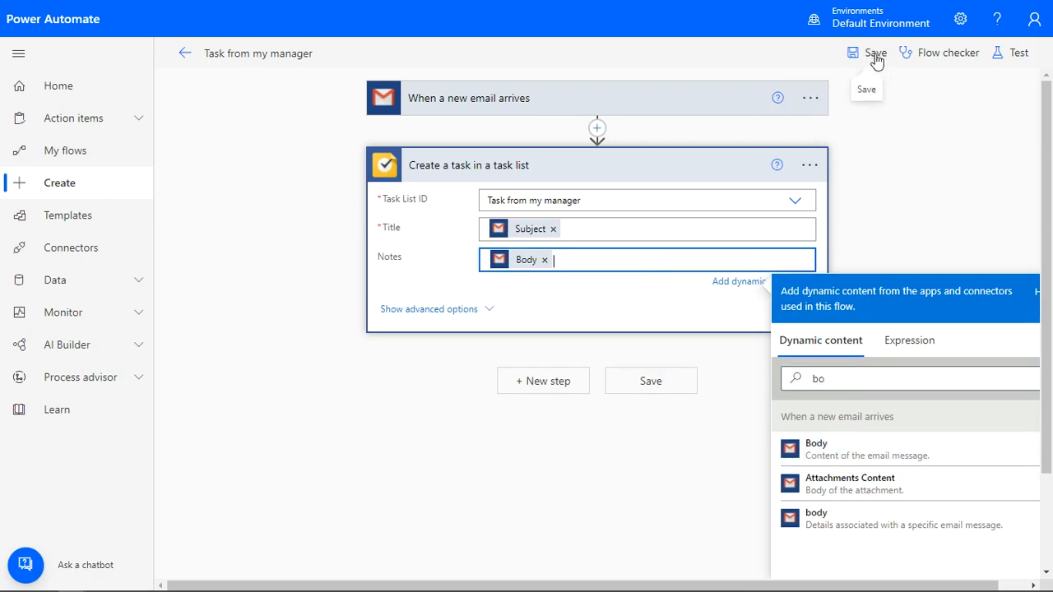
left_click(872, 51)
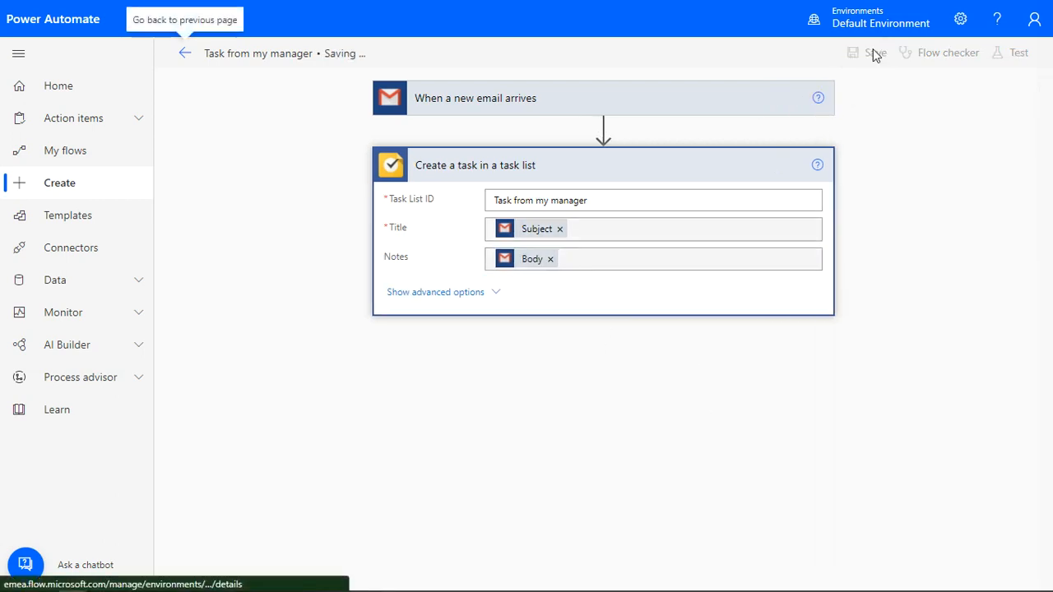